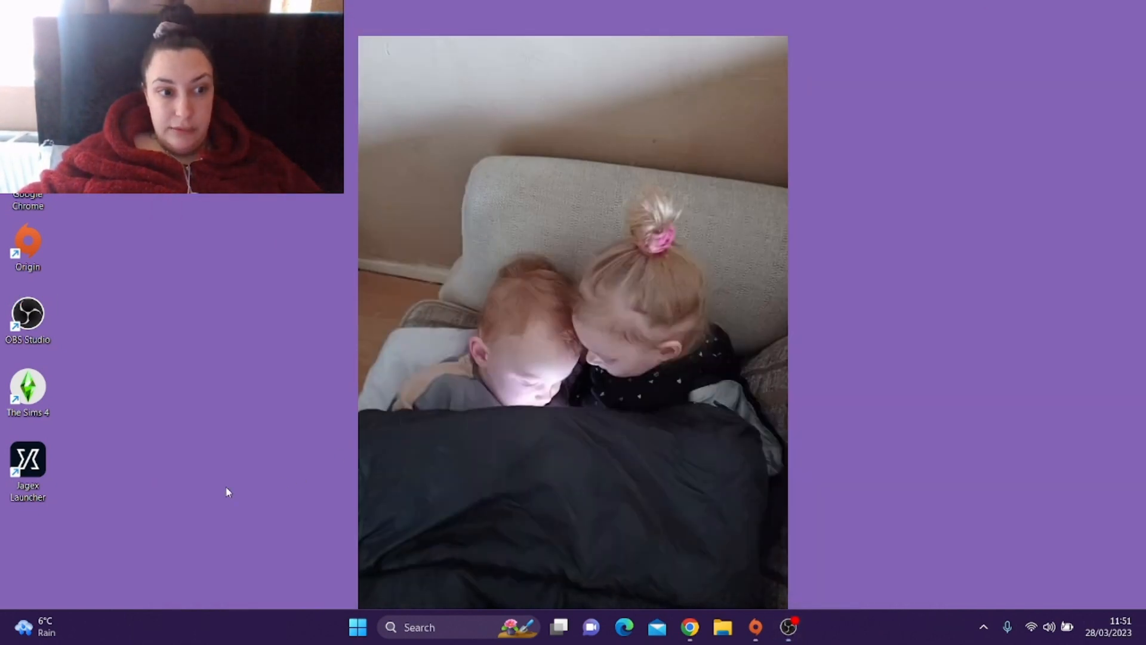
- Start the Jagex Launcher, then follow a RuneScape Google result in Chrome to the forums
left_click(31, 459)
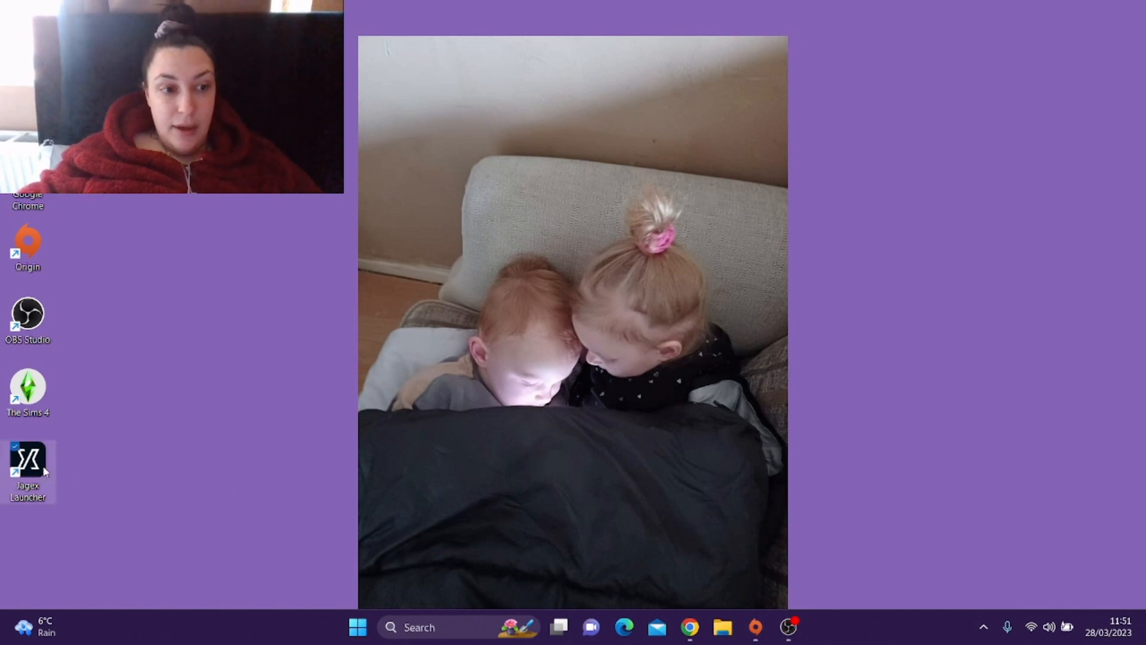
double_click(30, 459)
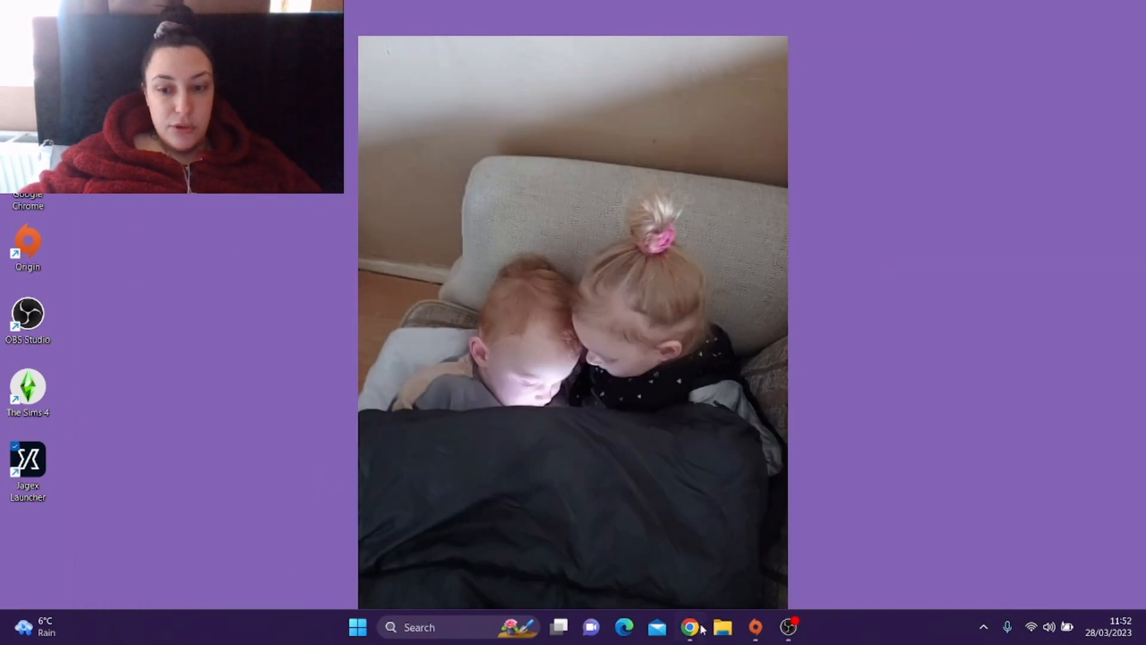
left_click(688, 627)
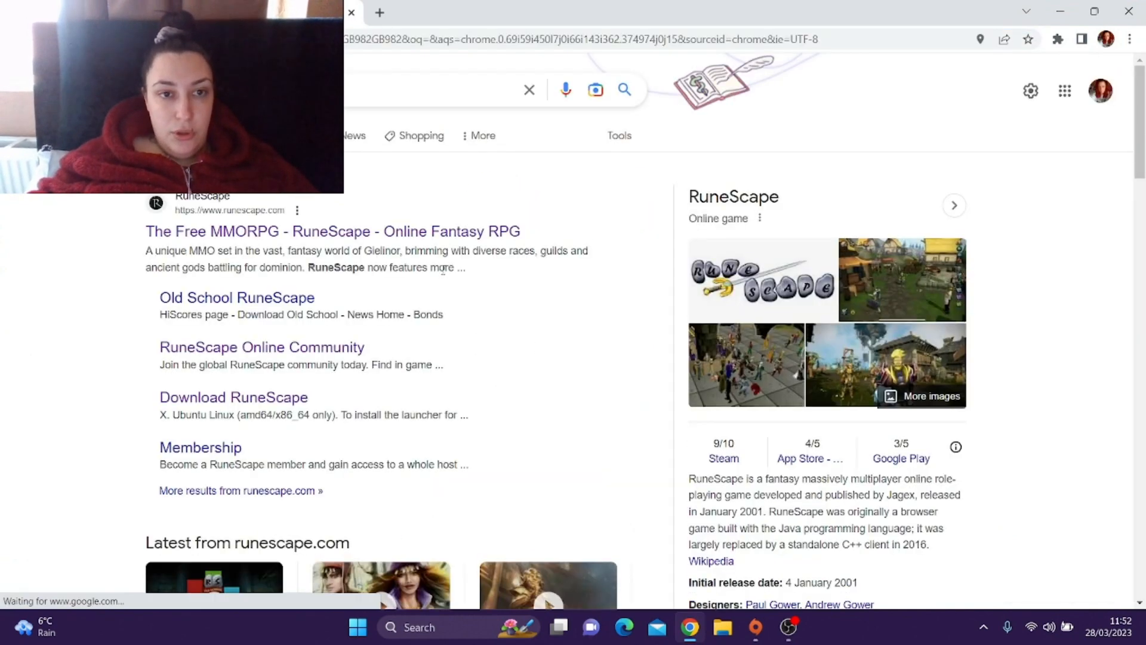
left_click(334, 231)
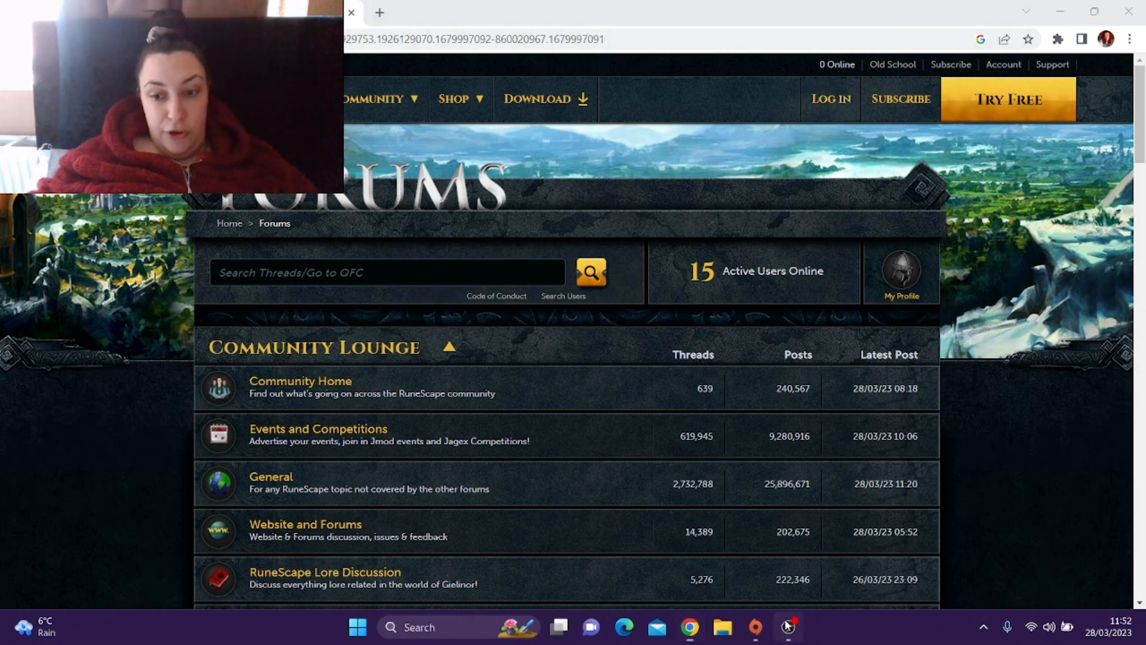
- Switch to the Jagex Launcher window showing the RuneScape page
left_click(787, 626)
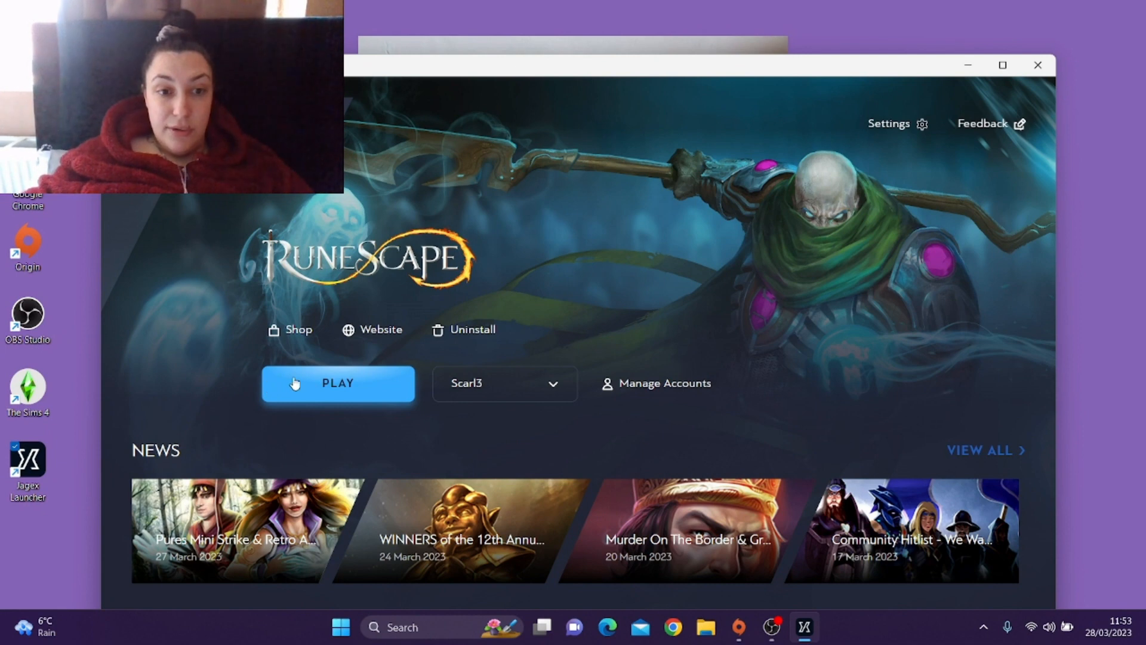
- Launch RuneScape with PLAY, then close the game loader window
left_click(339, 384)
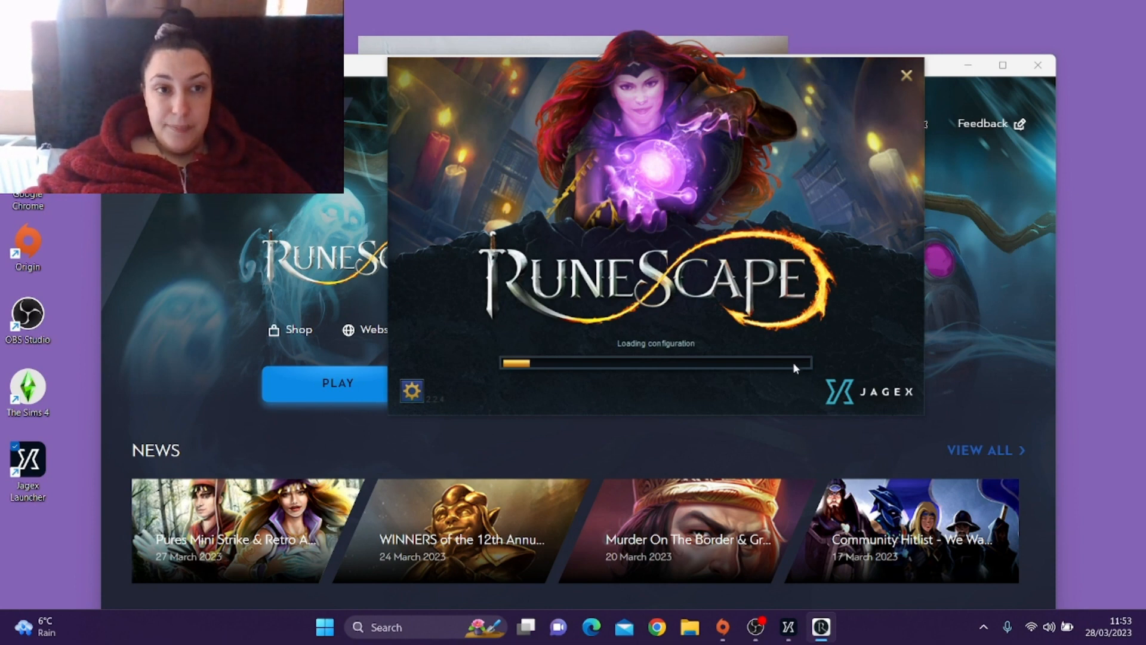
mouse_move(862, 367)
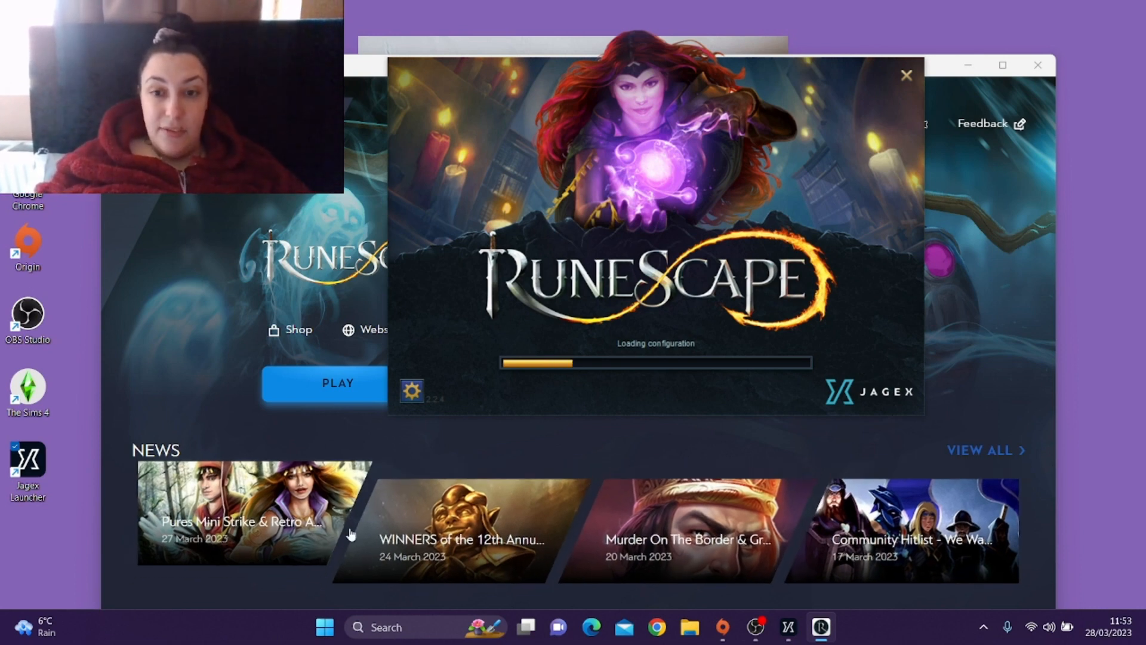
mouse_move(1007, 307)
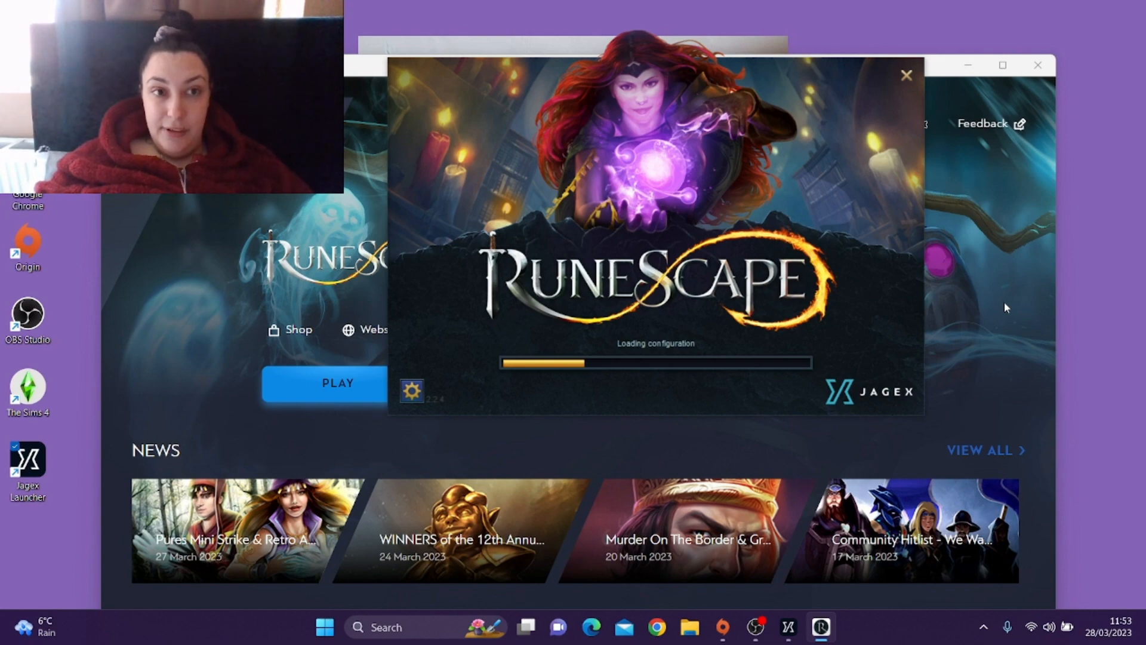
mouse_move(906, 77)
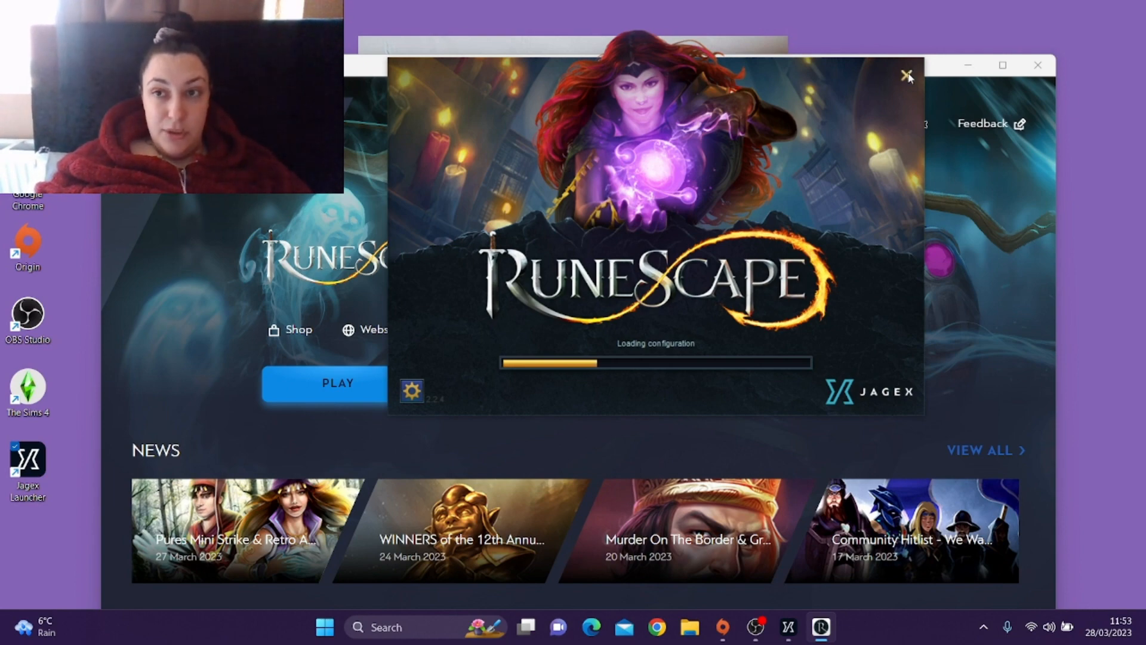
left_click(905, 74)
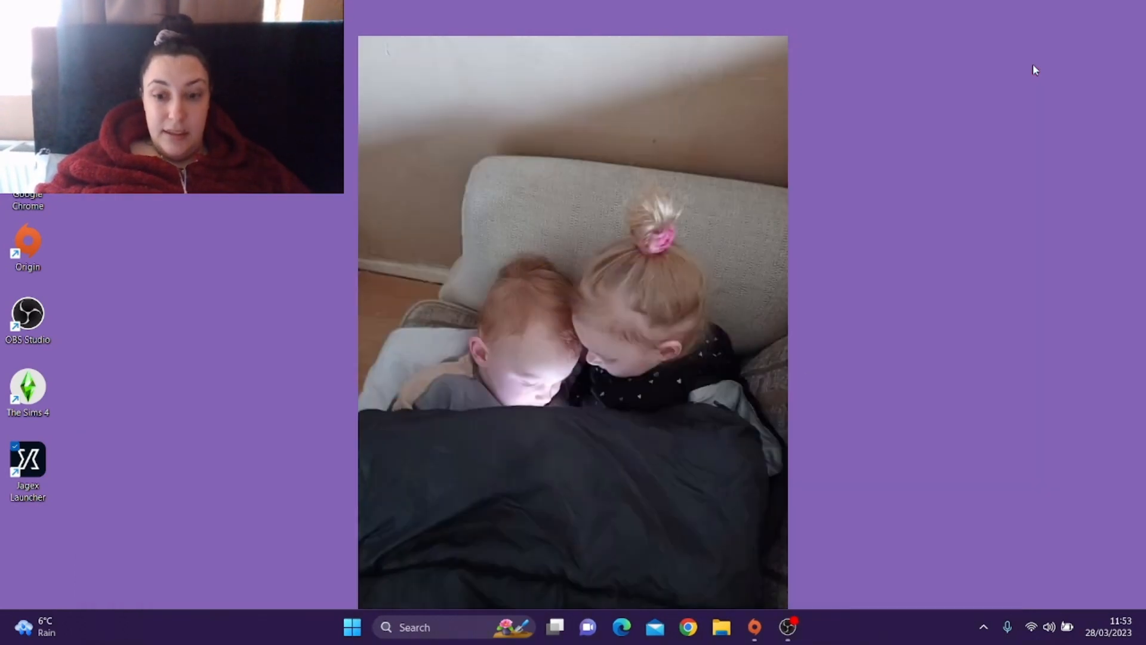